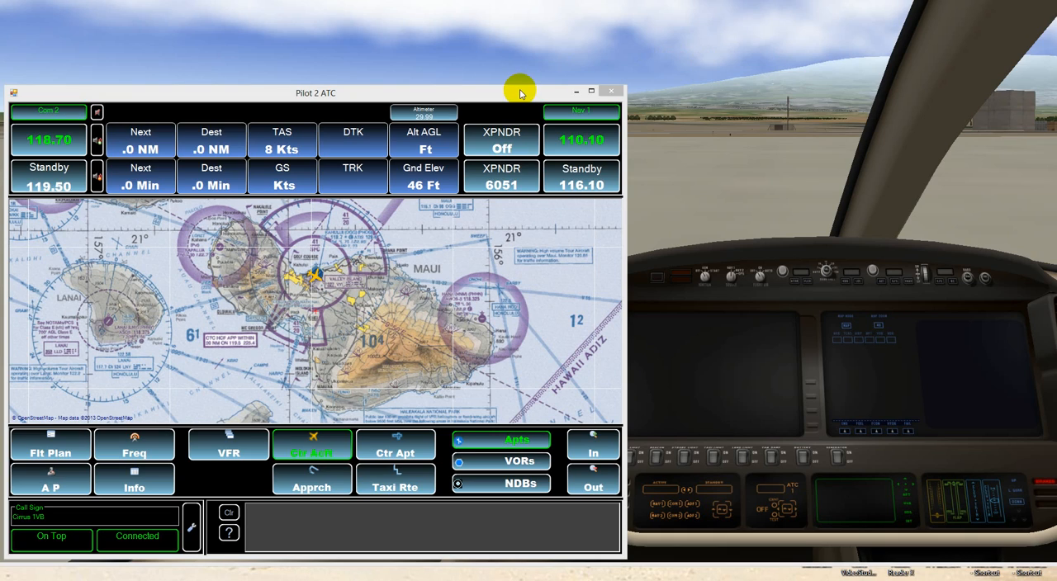
mouse_move(520, 93)
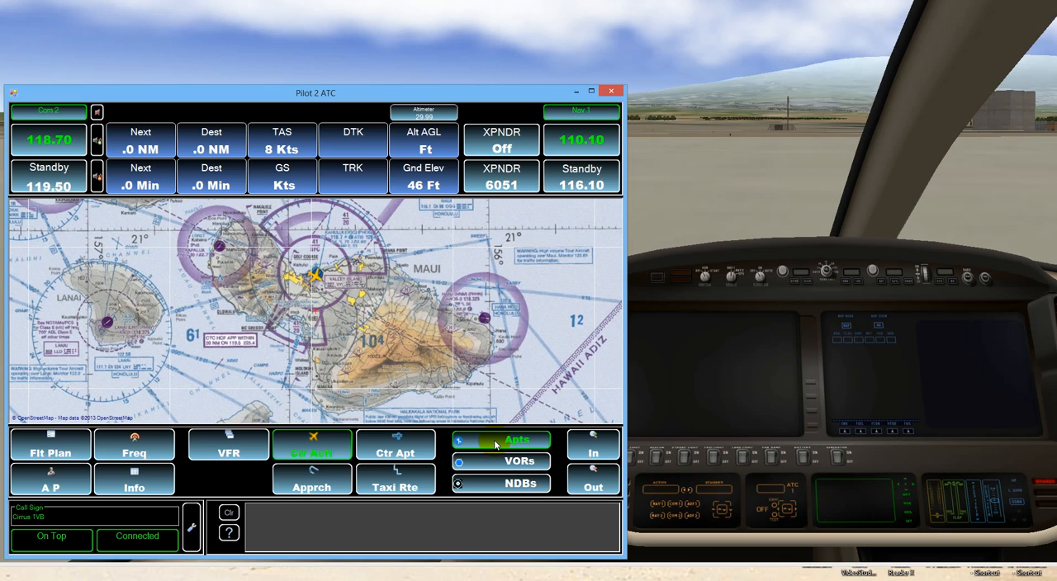
Turn on the Apts toggle to show airport markers around Kahului
left_click(516, 439)
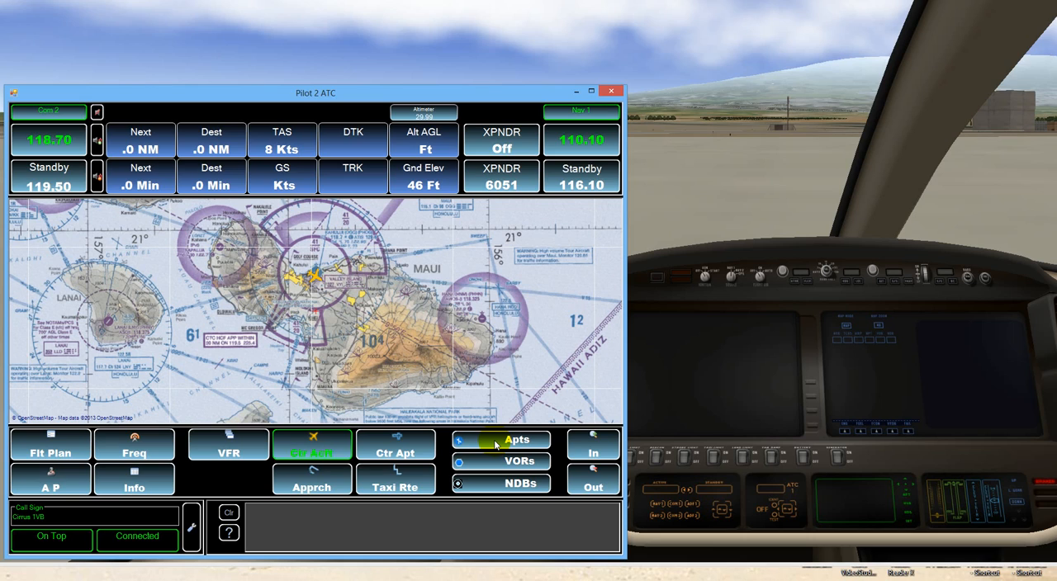
left_click(517, 439)
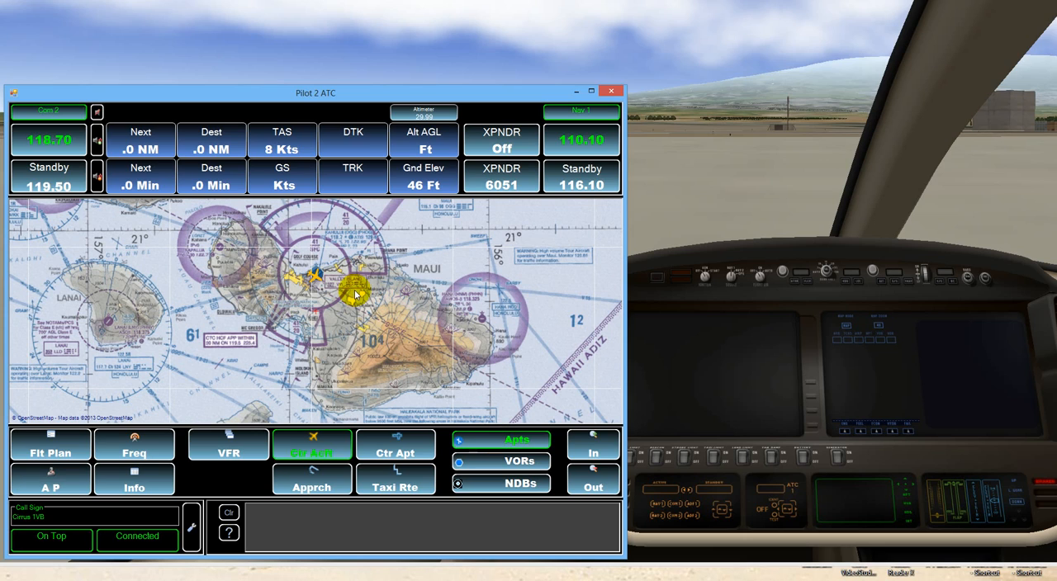
mouse_move(321, 276)
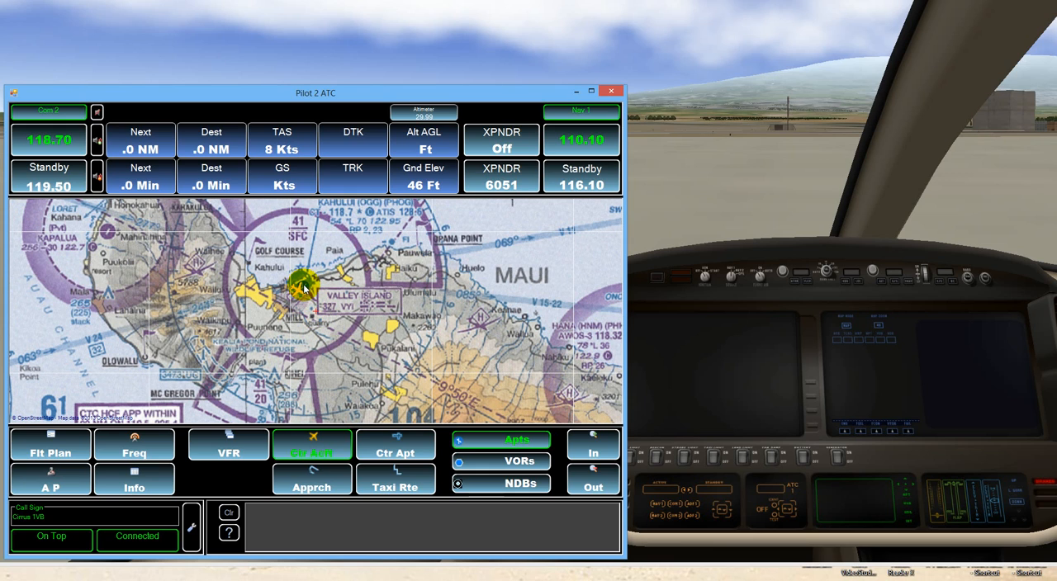
Add Kahului (PHOG) as departure and pan the chart west to Oahu
right_click(299, 285)
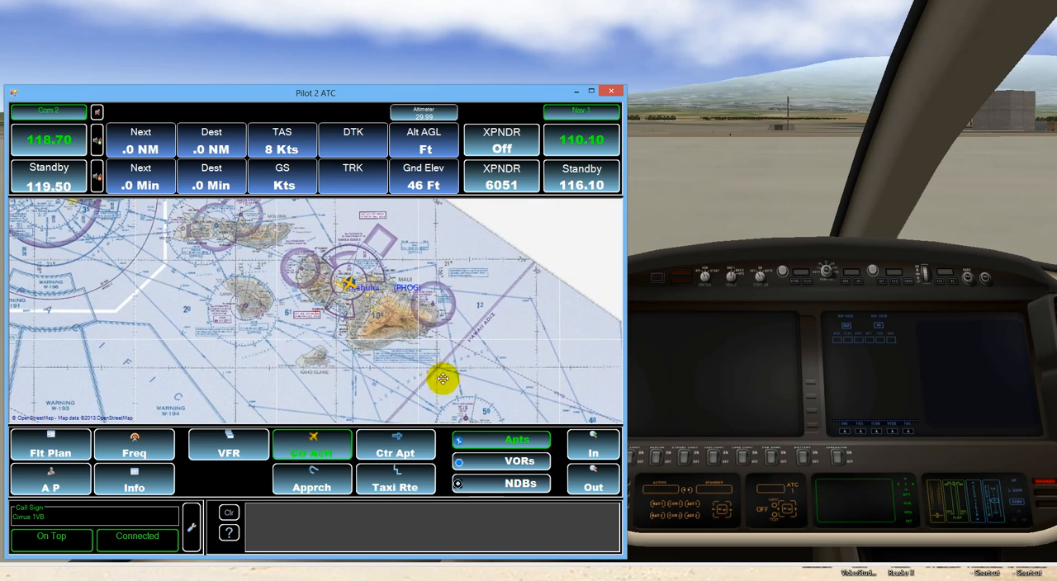
left_click_drag(442, 380, 246, 299)
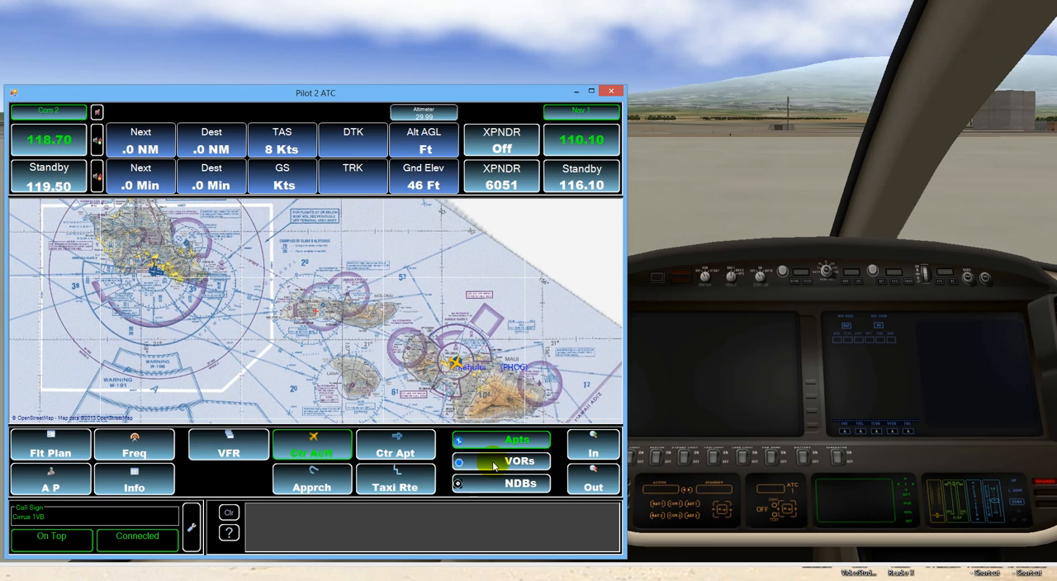
Show VORs, add Molokai (MKK) and Koko Head (CKH) waypoints, then hide VORs
left_click(501, 461)
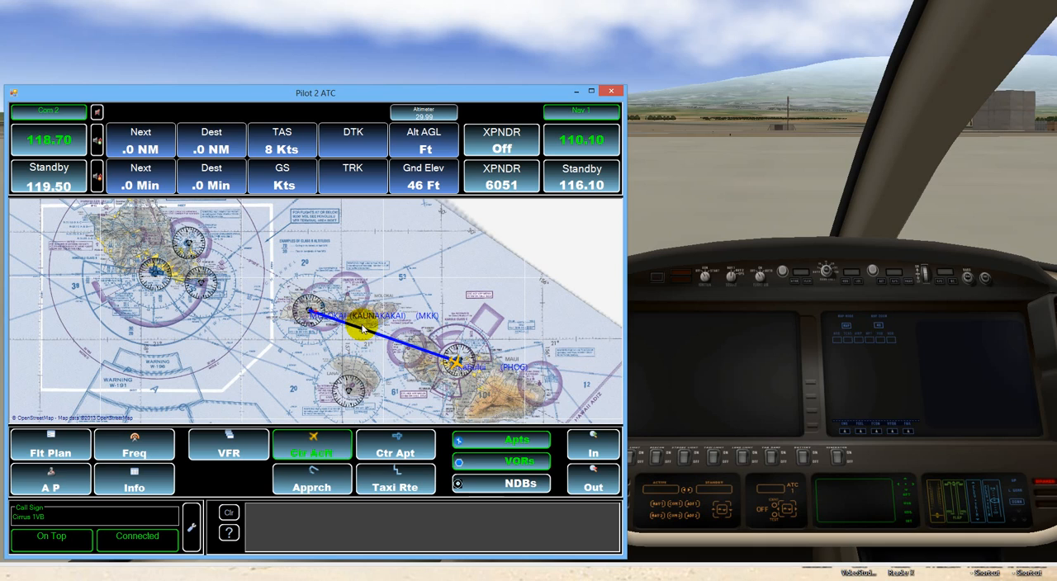
mouse_move(199, 287)
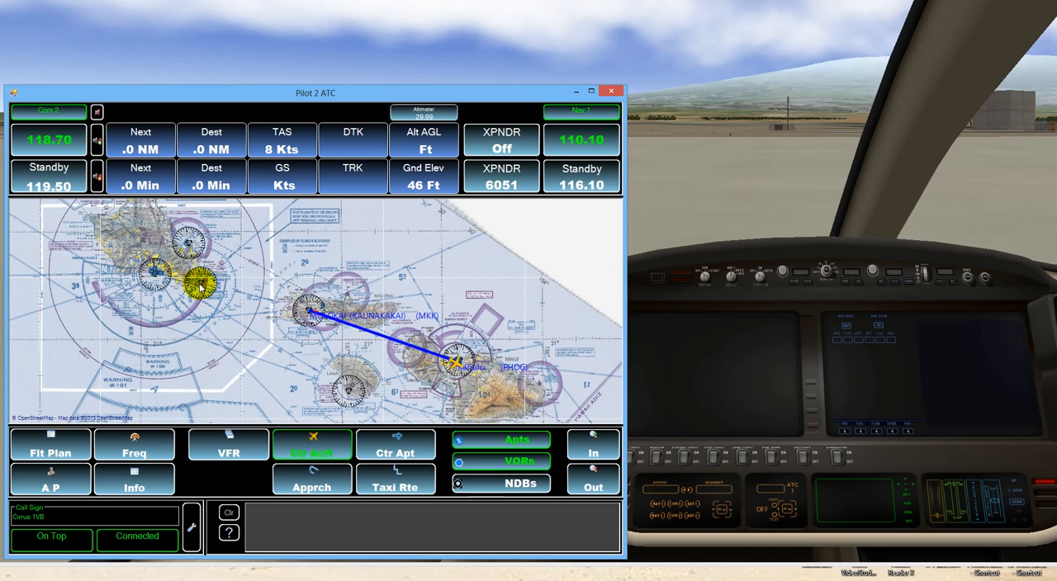
mouse_move(202, 286)
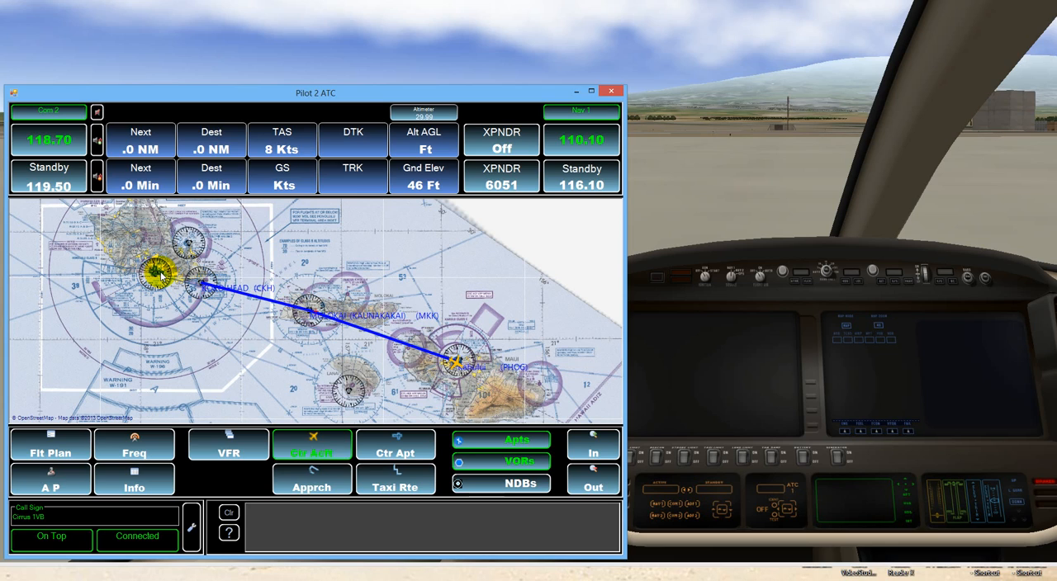
left_click(521, 461)
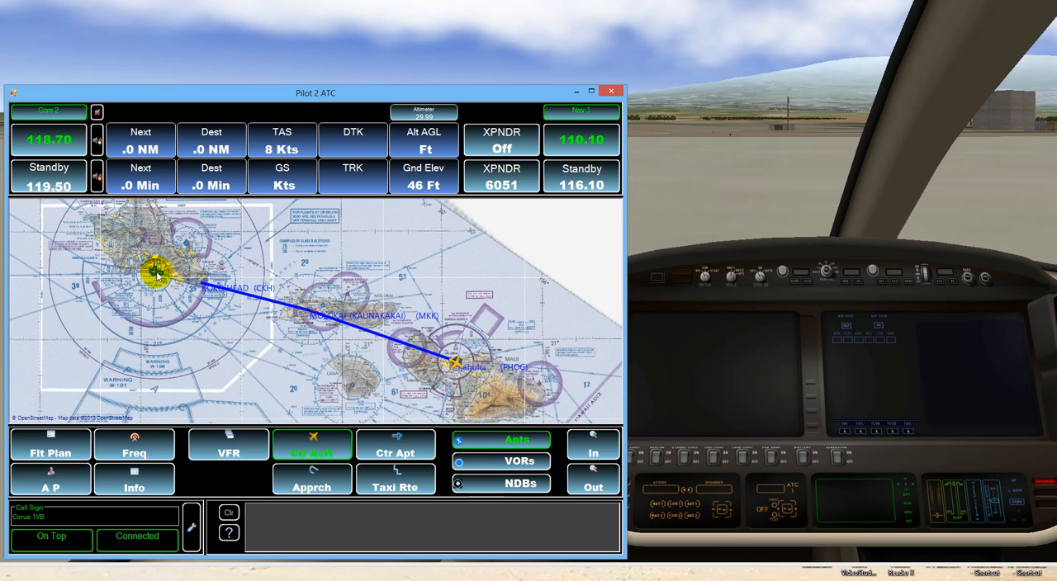
Add Honolulu Intl (PHNL) as the destination airport
right_click(153, 273)
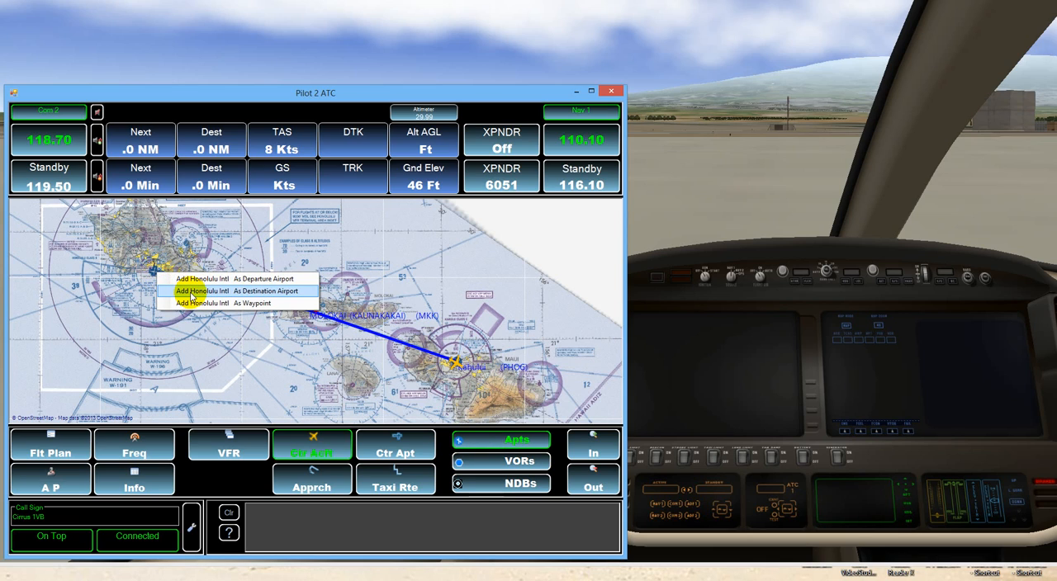
left_click(231, 290)
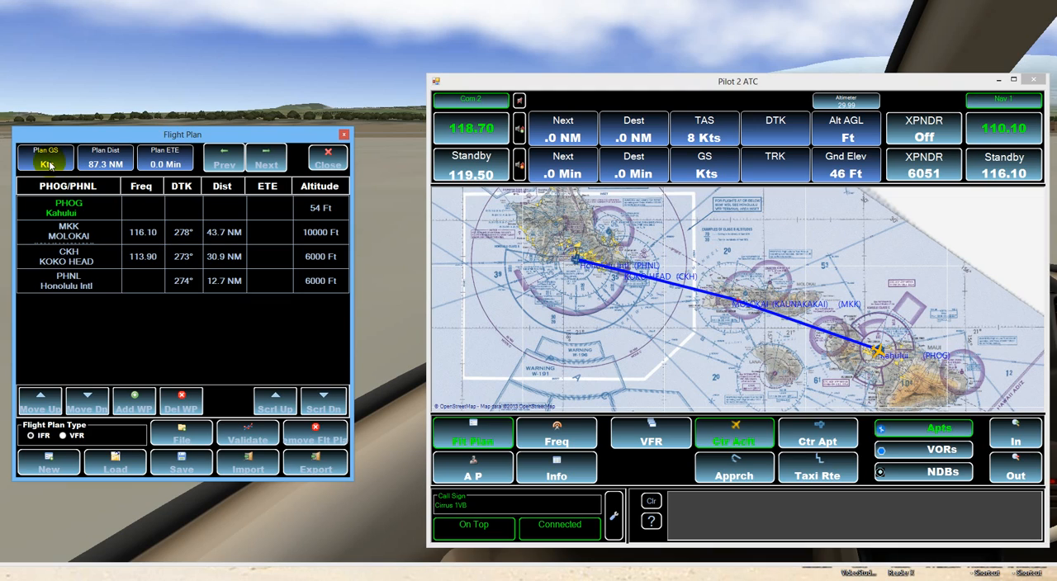
Enter a 275-knot plan ground speed, giving a 19.0-minute total
left_click(46, 163)
type("275")
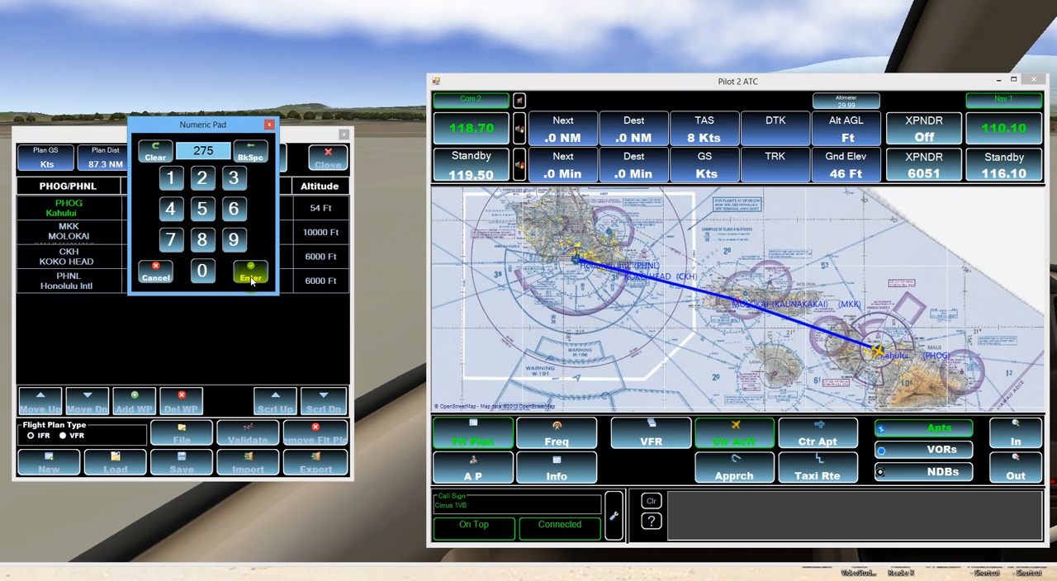
left_click(251, 278)
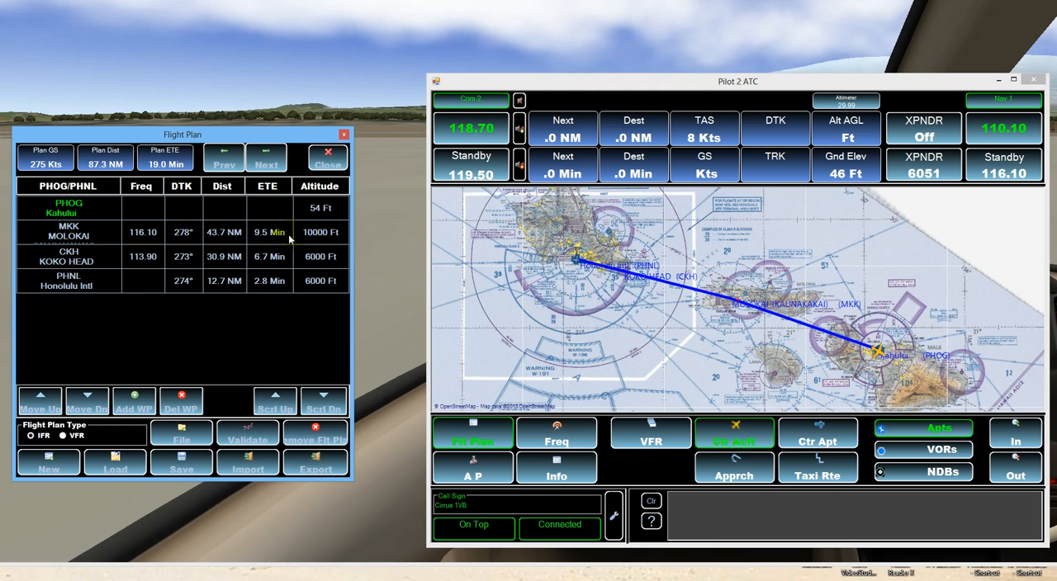
mouse_move(322, 248)
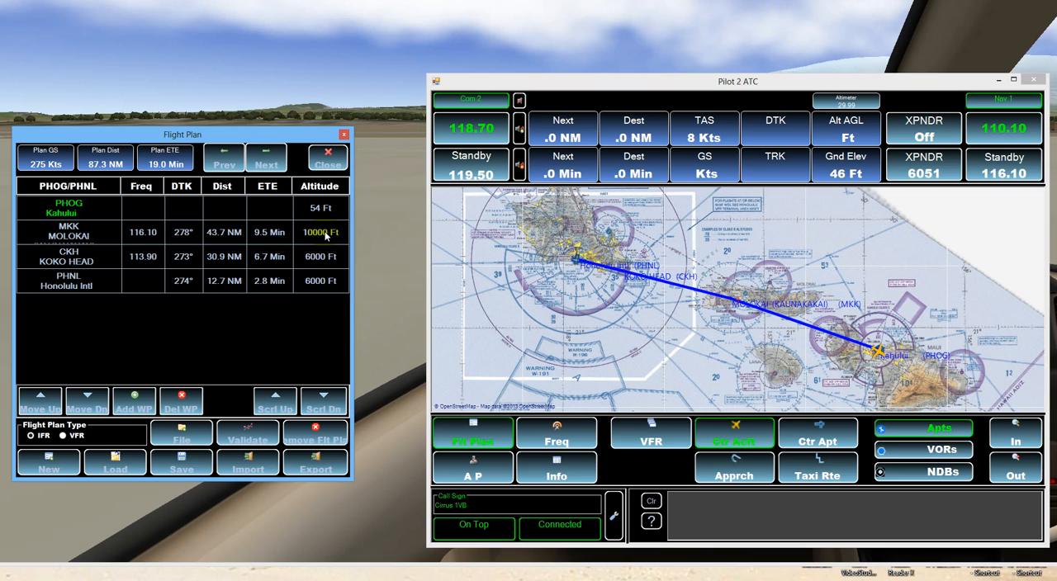
File the PHOG–MKK–CKH–PHNL flight plan, making Molokai the next waypoint
left_click(320, 232)
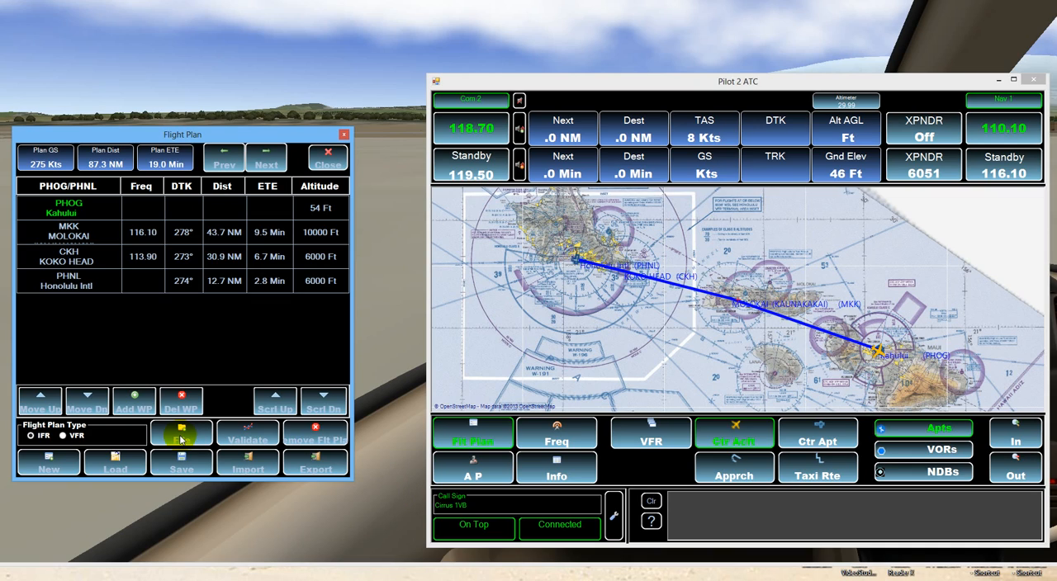
left_click(181, 433)
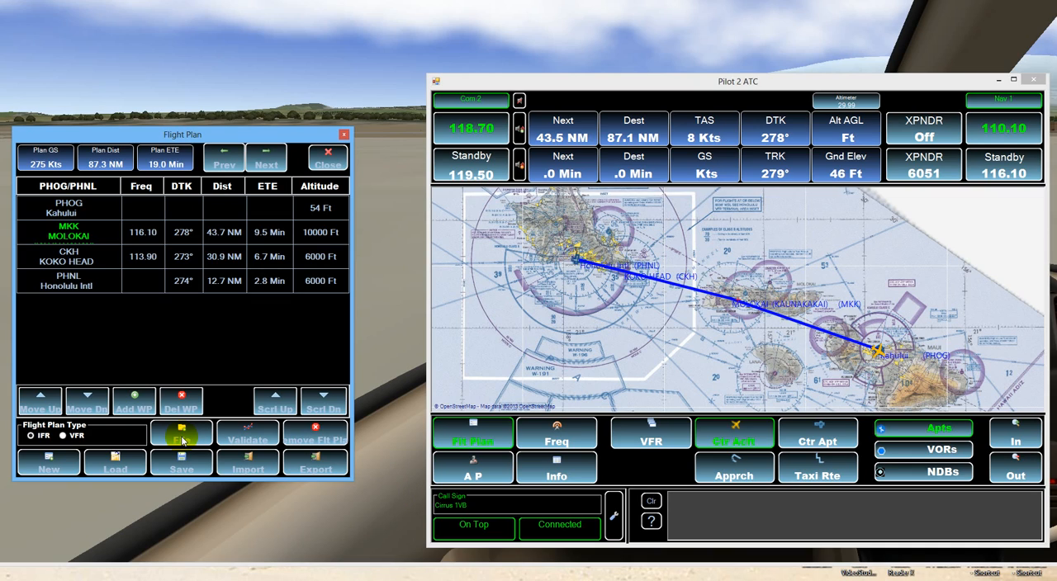